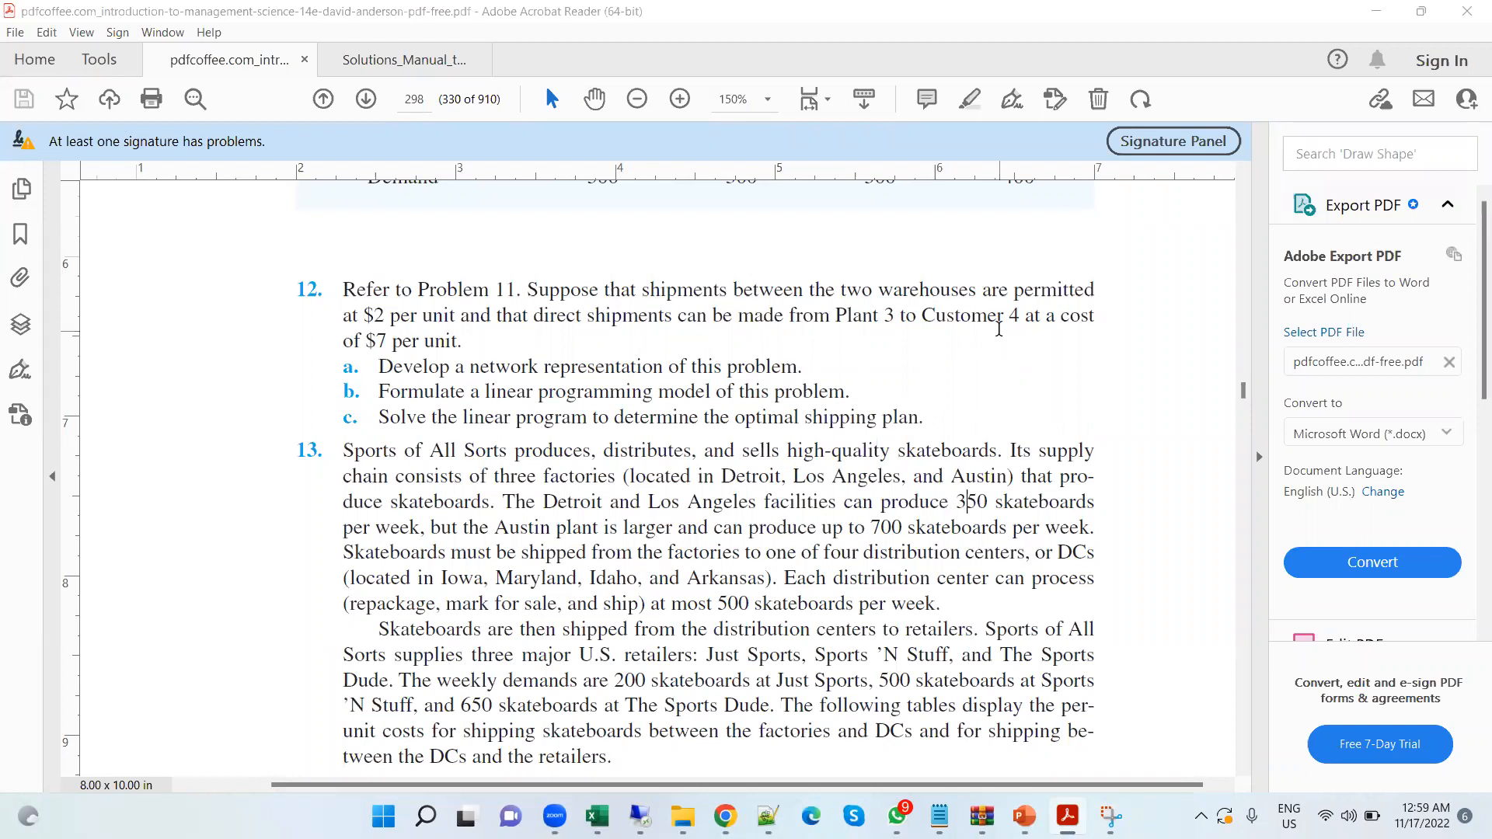
mouse_move(336, 295)
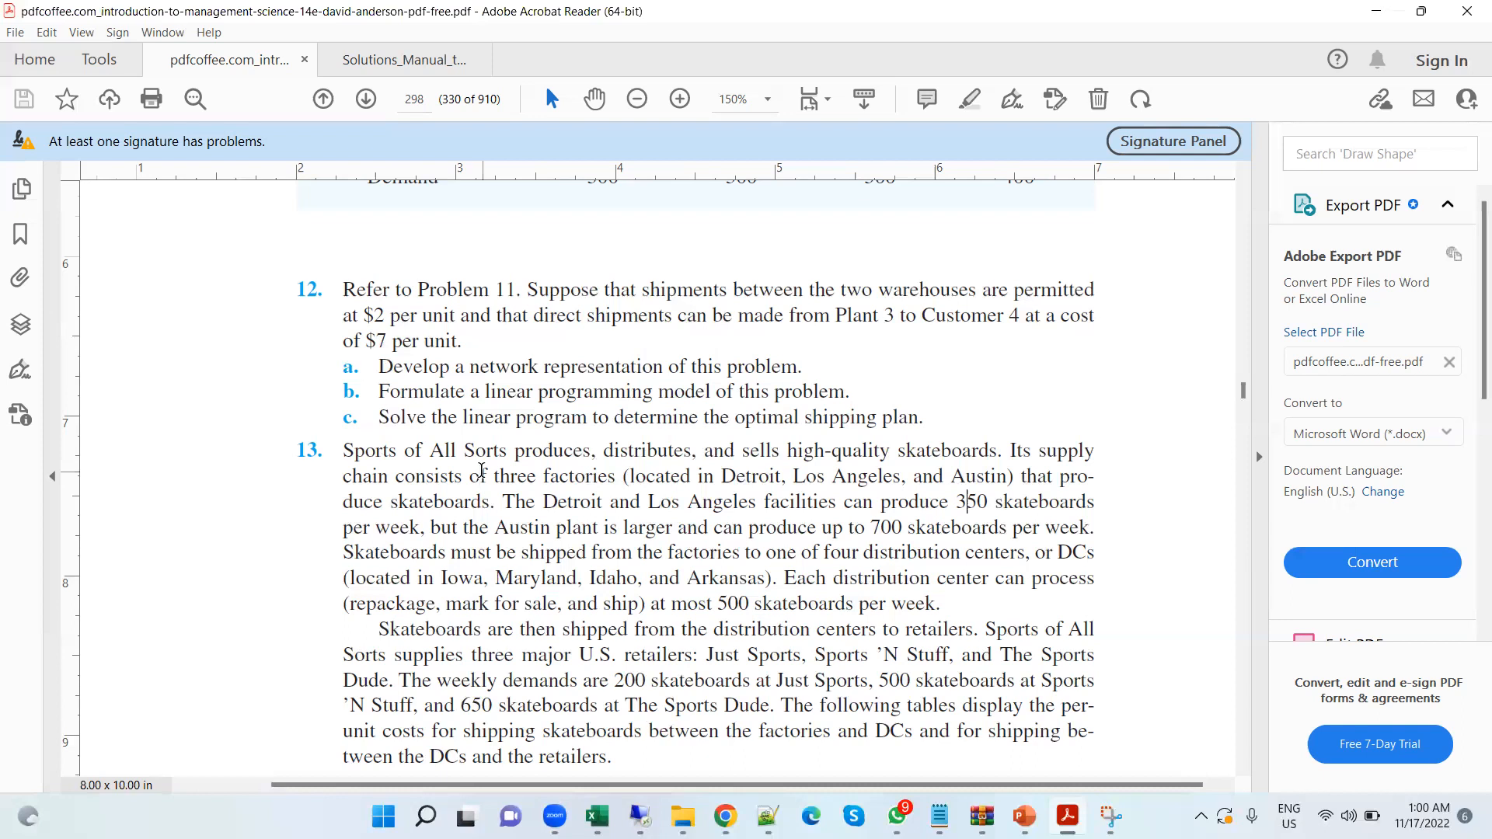
mouse_move(849, 780)
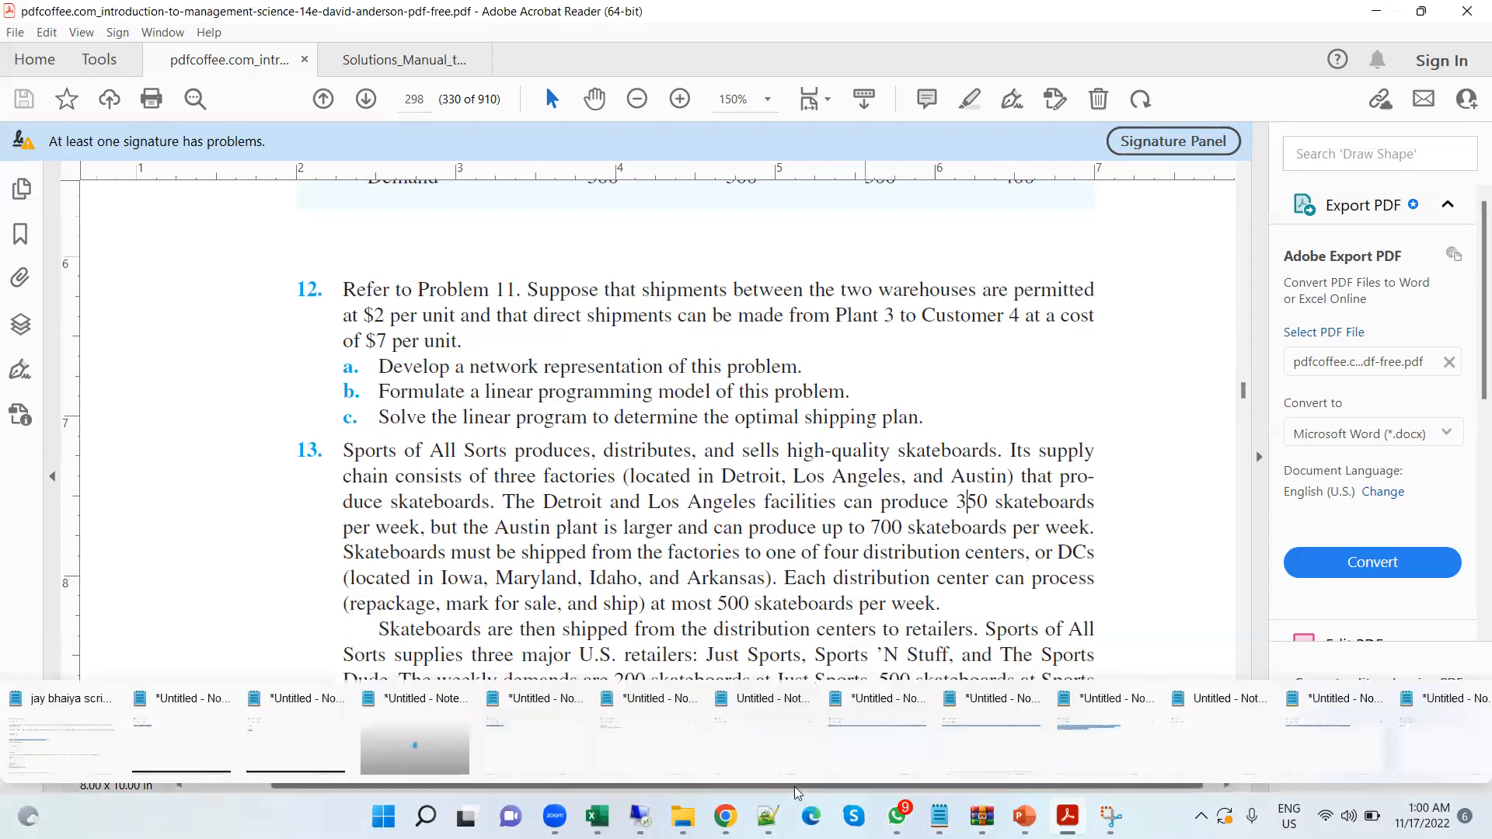
mouse_move(593, 816)
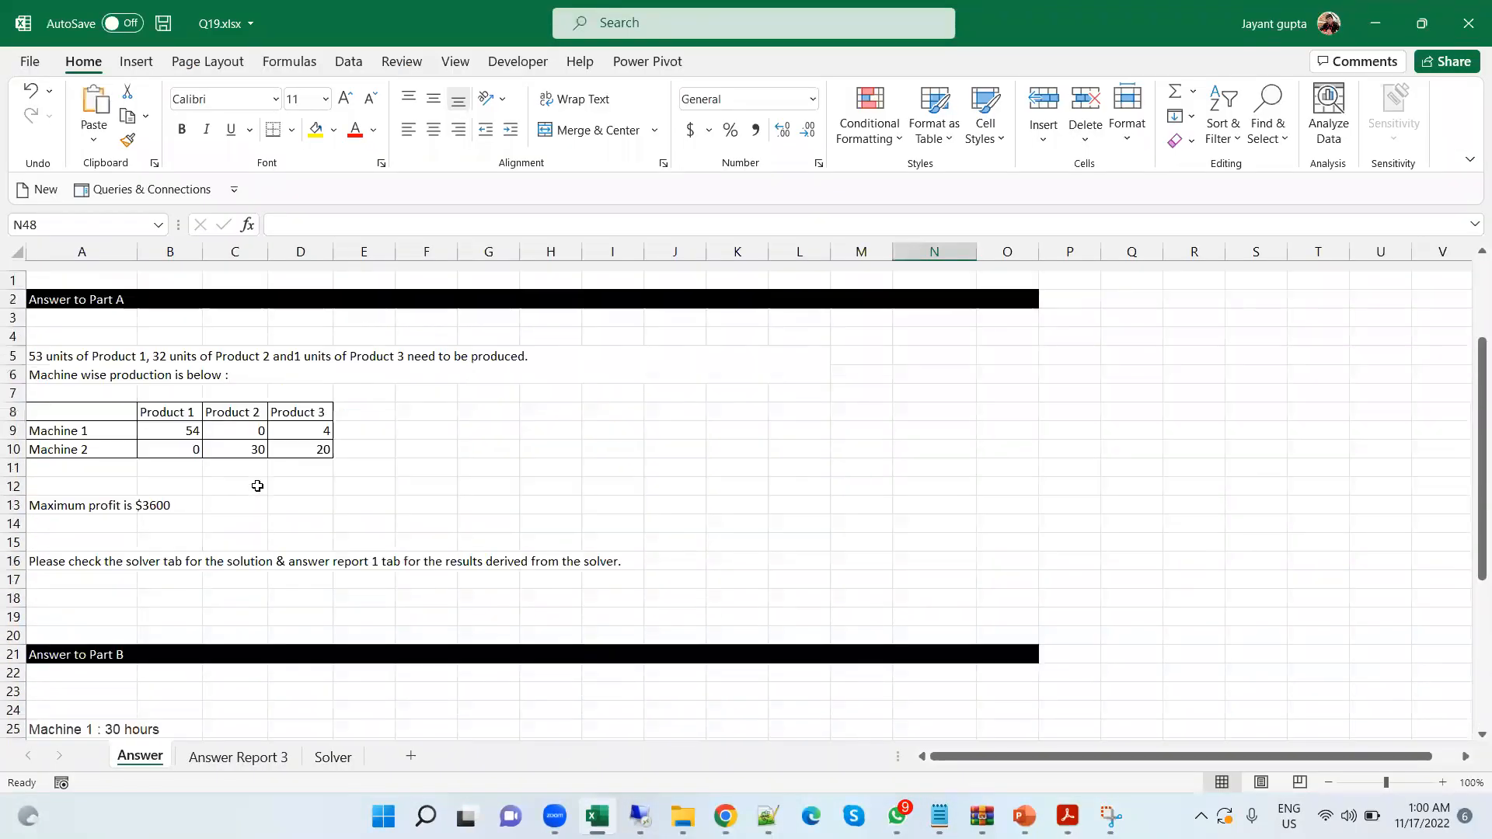
- Scroll the Q19.xlsx Answer sheet from Part A down to Part D
scroll(down, 3)
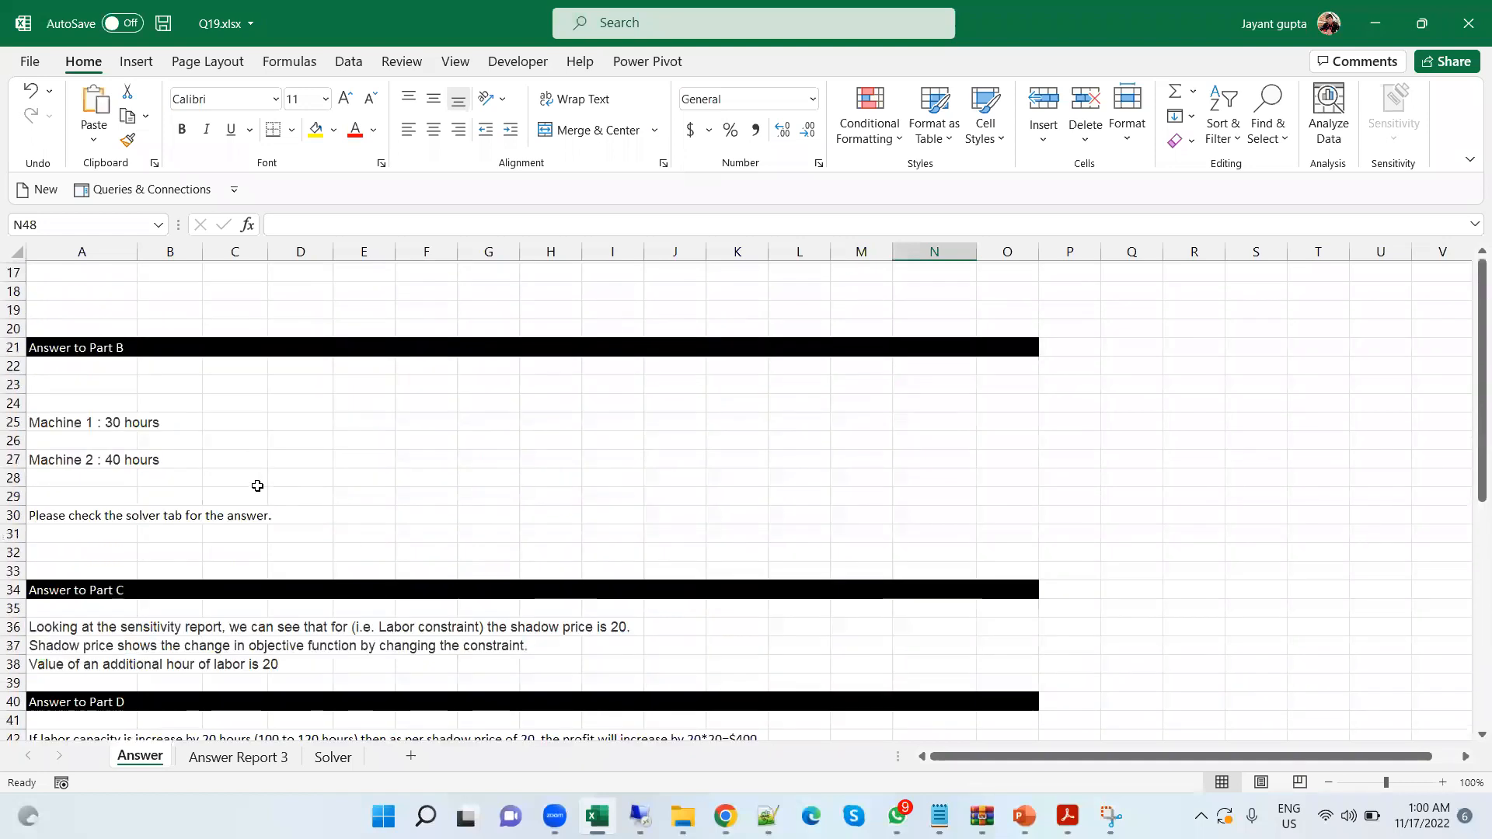
scroll(down, 3)
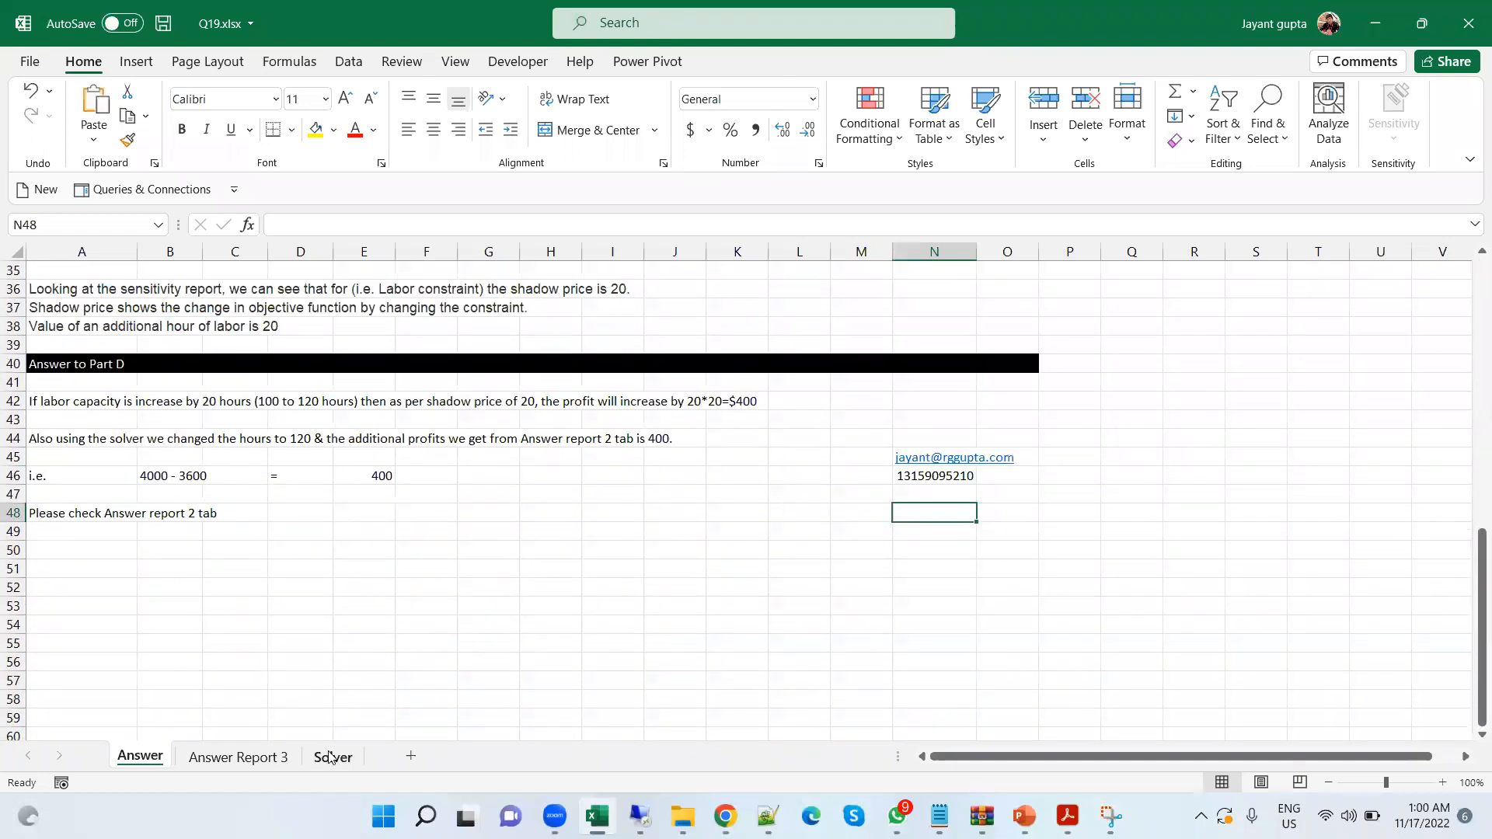
click(332, 757)
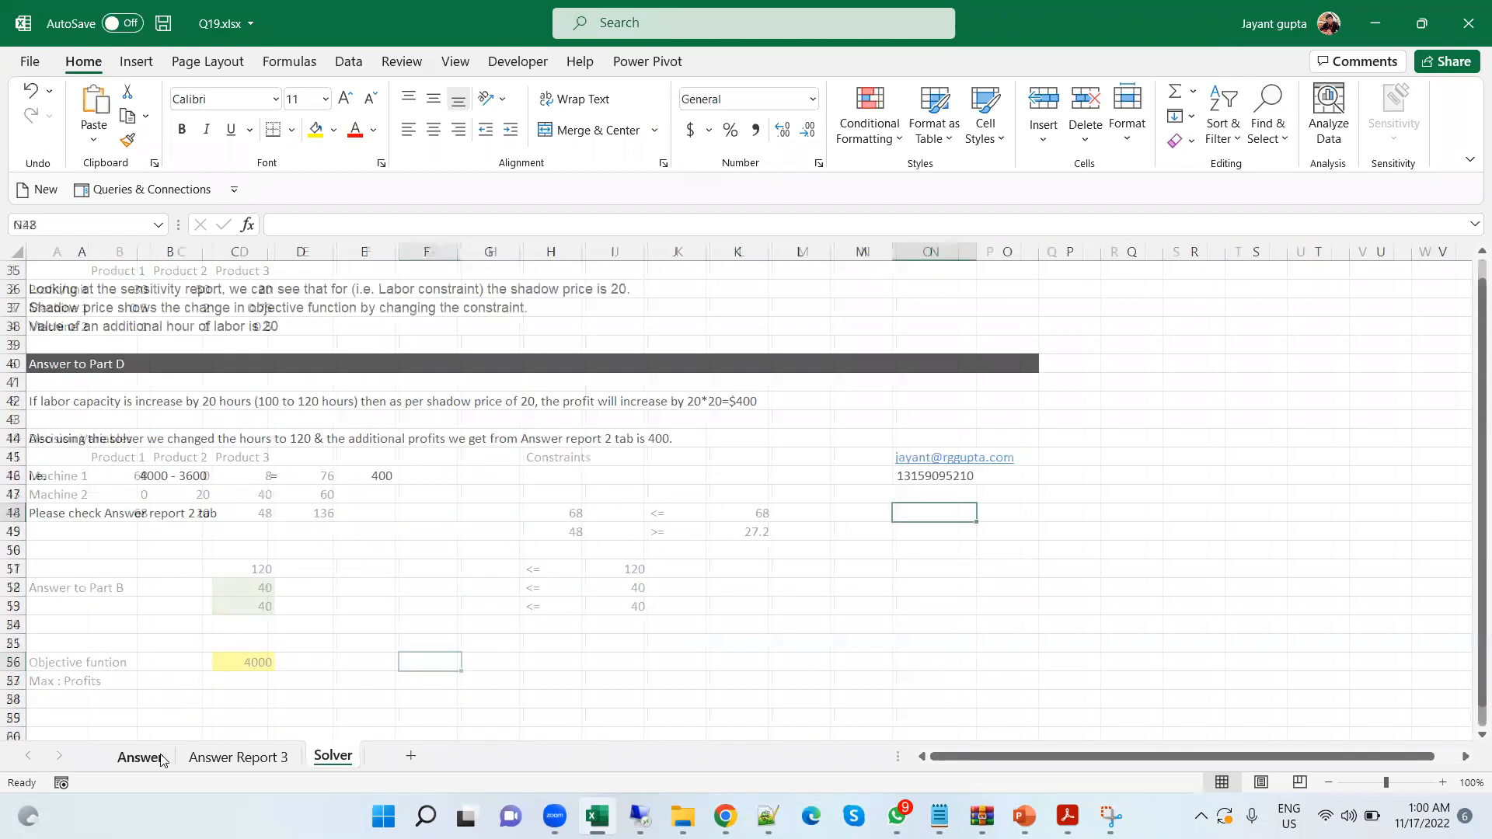
click(138, 757)
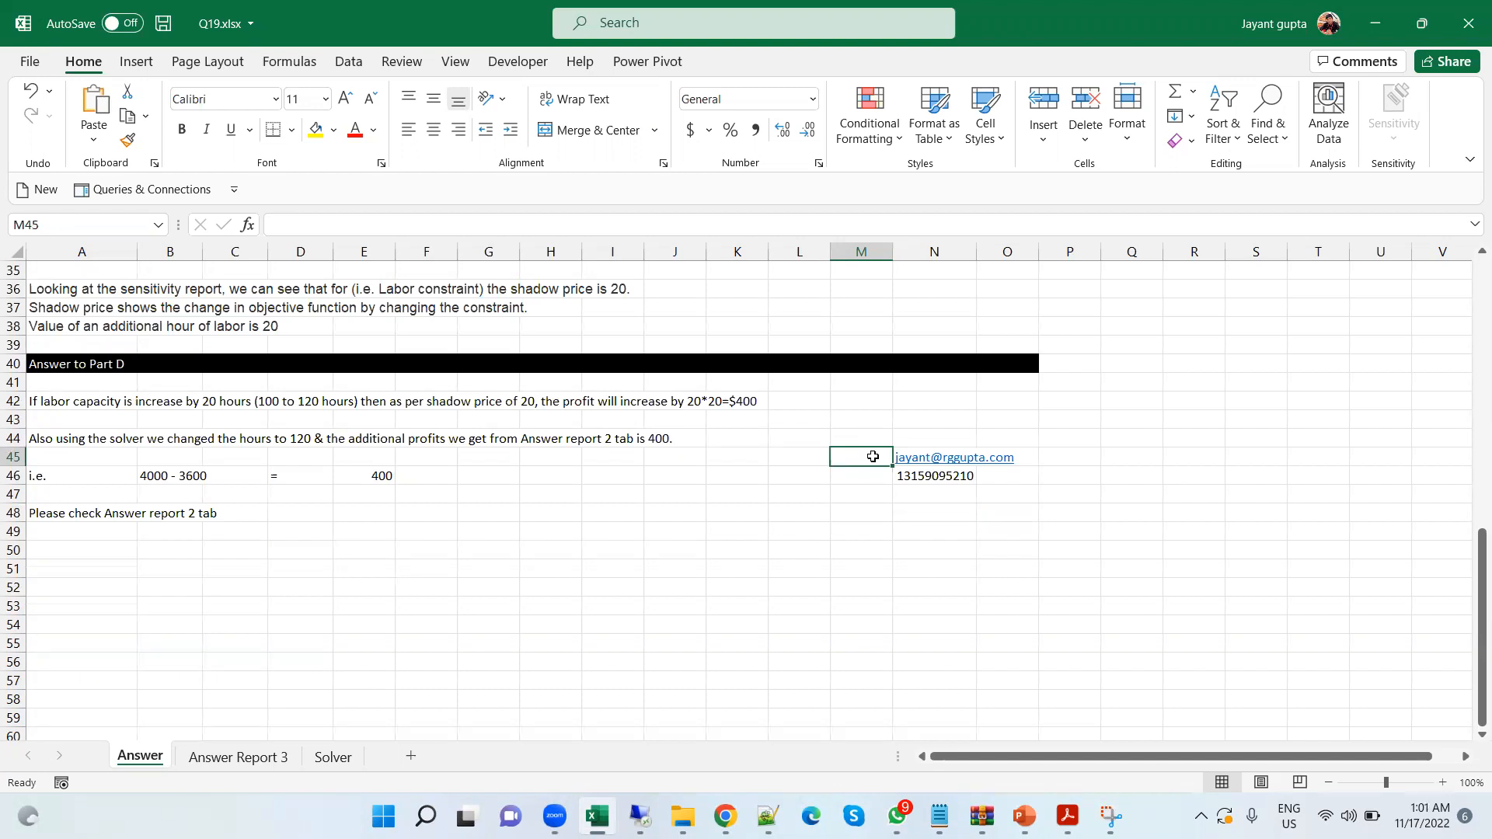
mouse_move(853, 472)
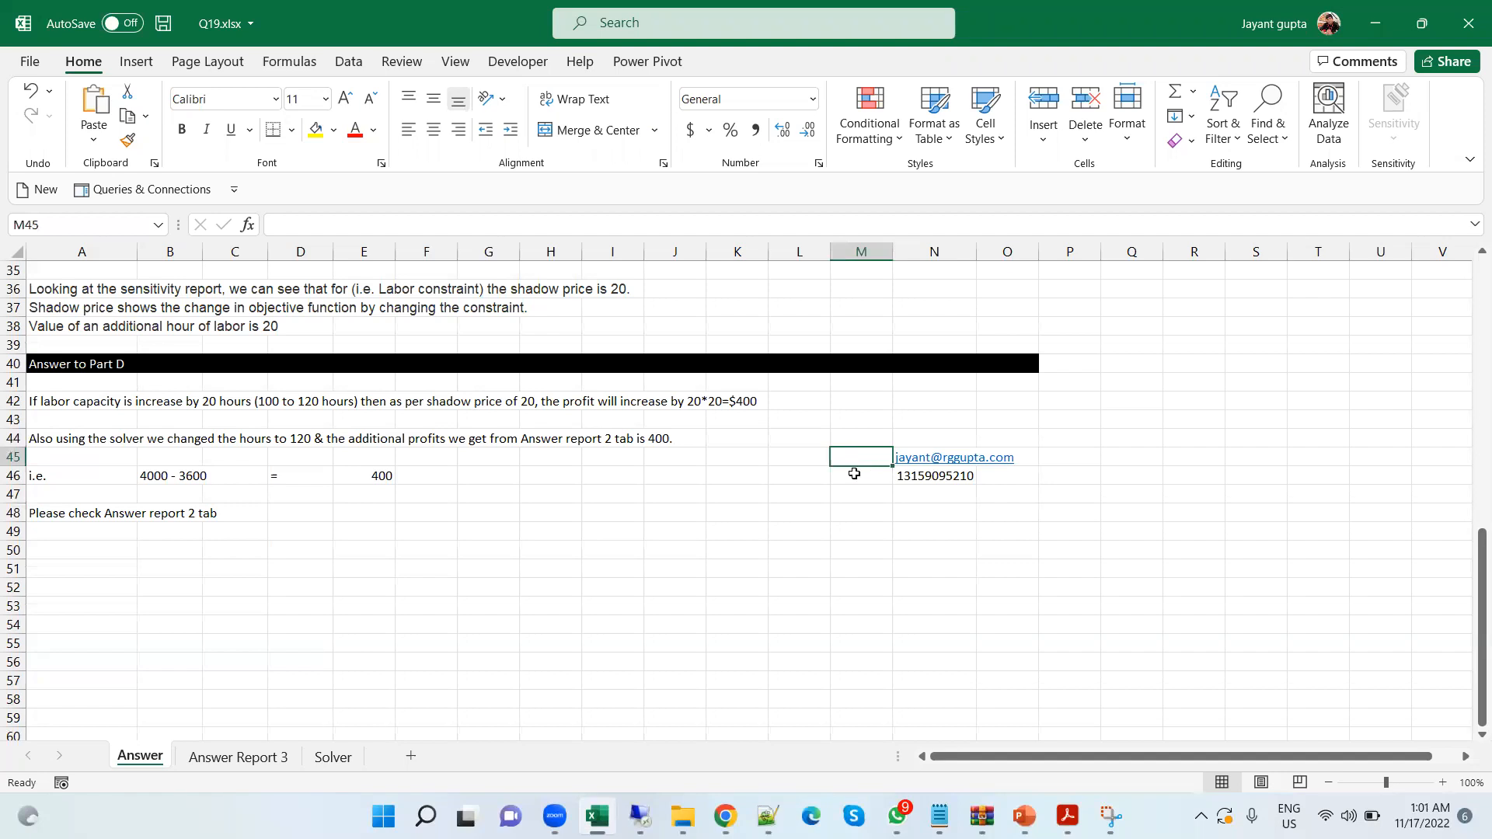
click(857, 476)
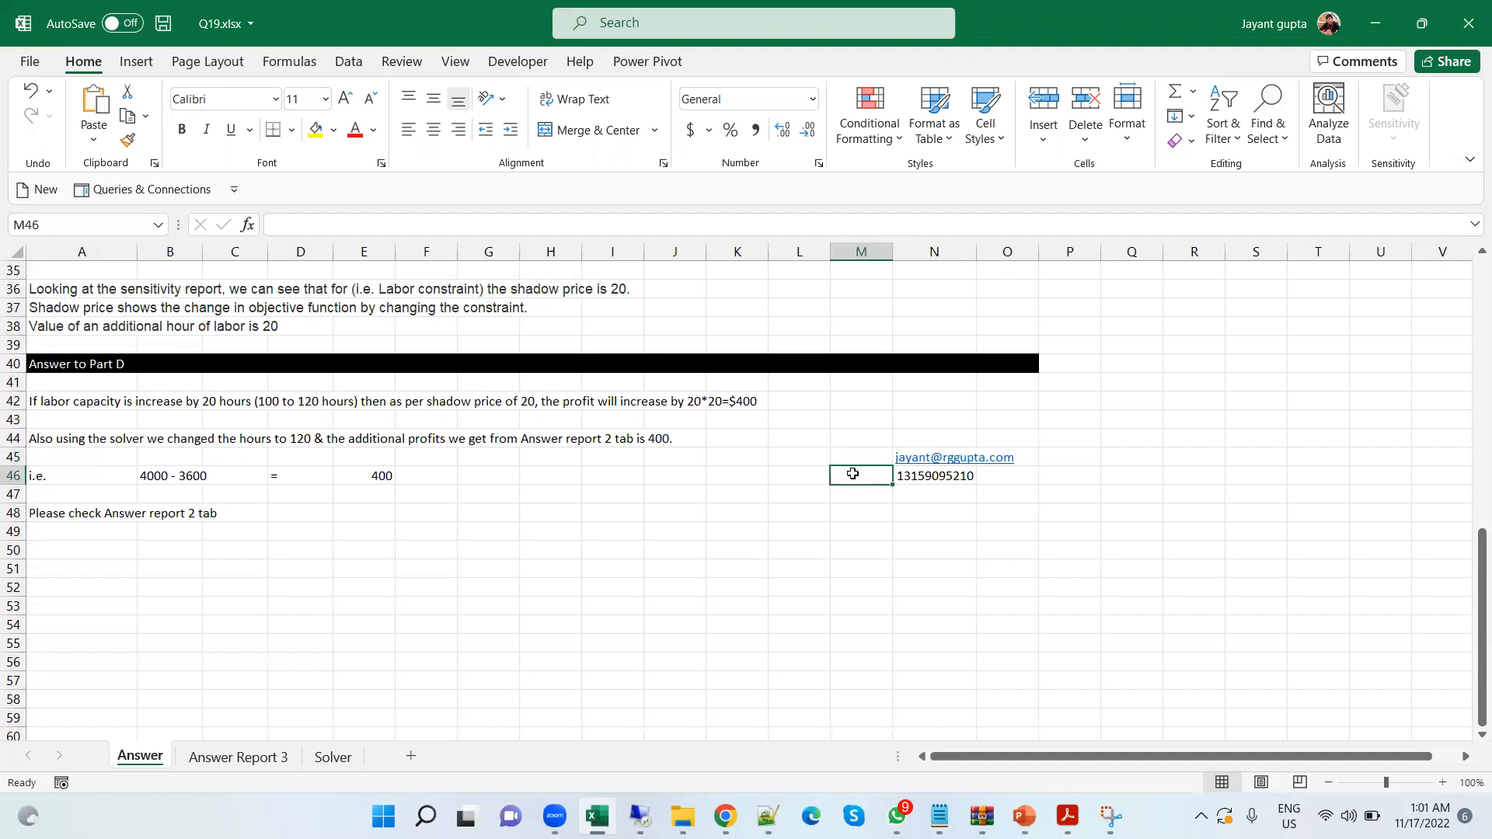